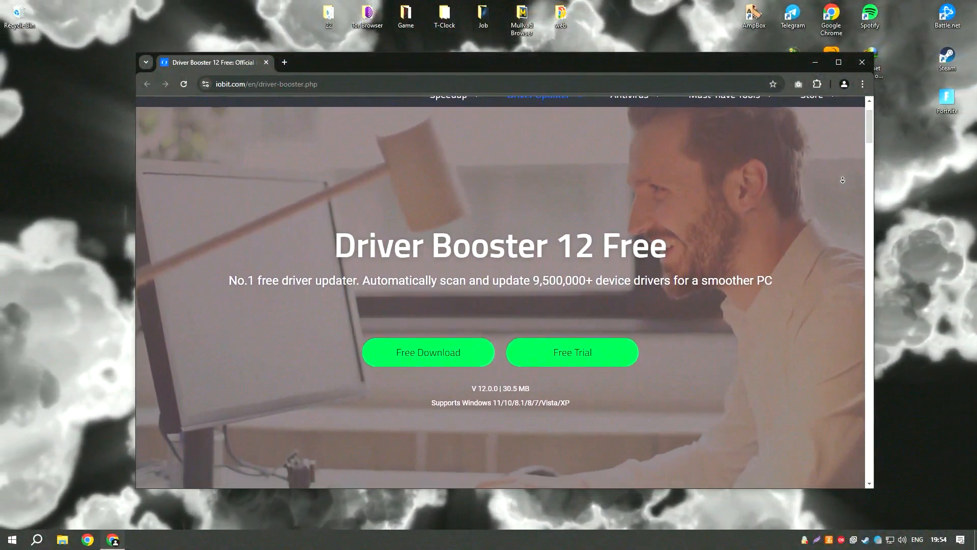
Scroll the Driver Booster 12 Free page down to 'Scan and Update Drivers Really Fast'.
scroll(down, 3)
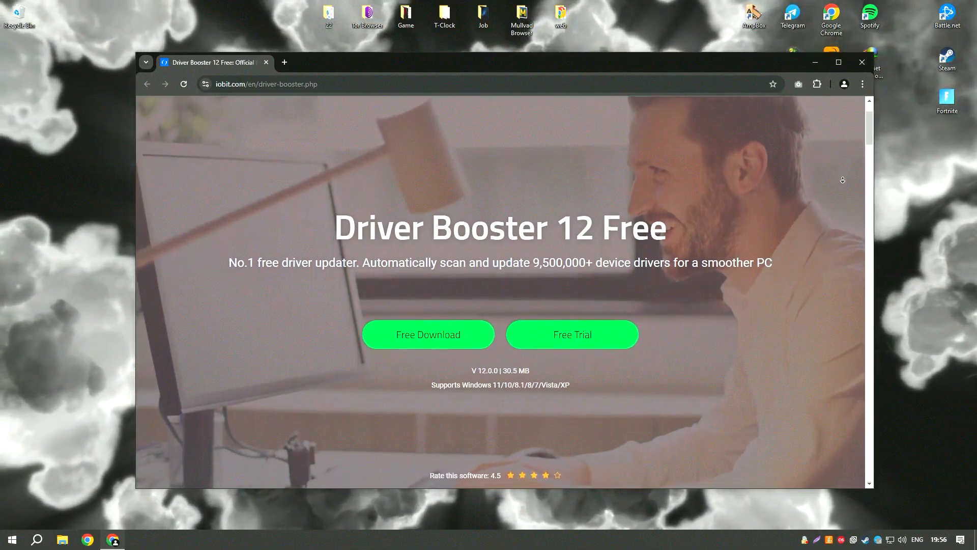
scroll(down, 3)
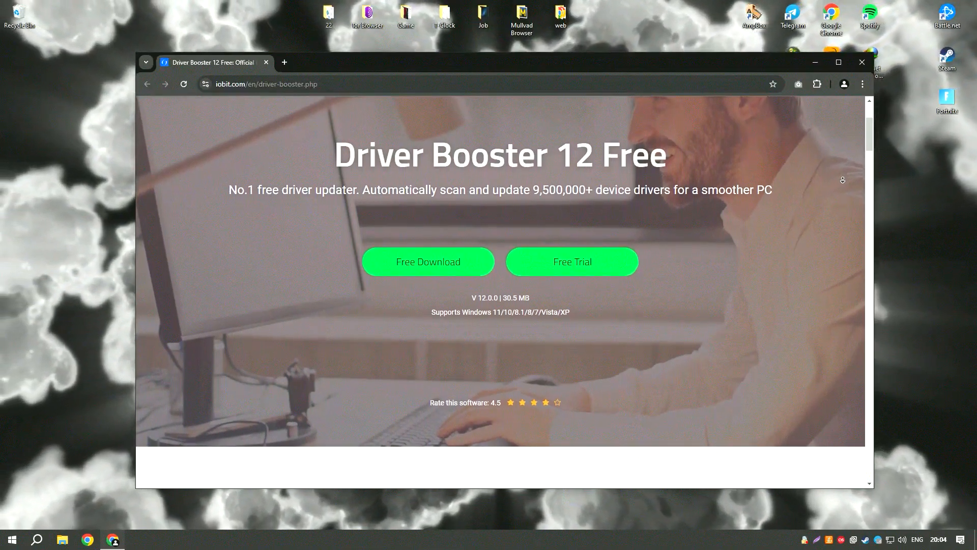
scroll(down, 3)
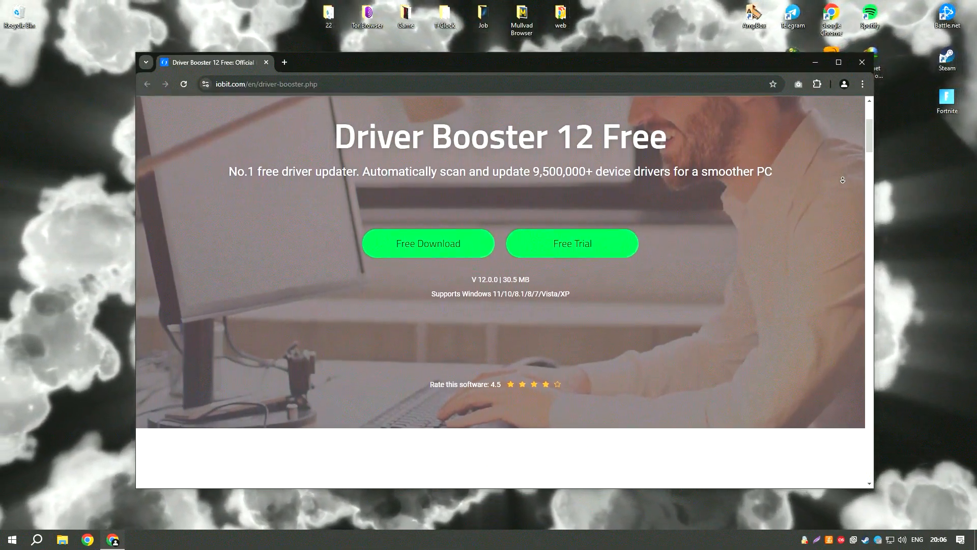
scroll(down, 3)
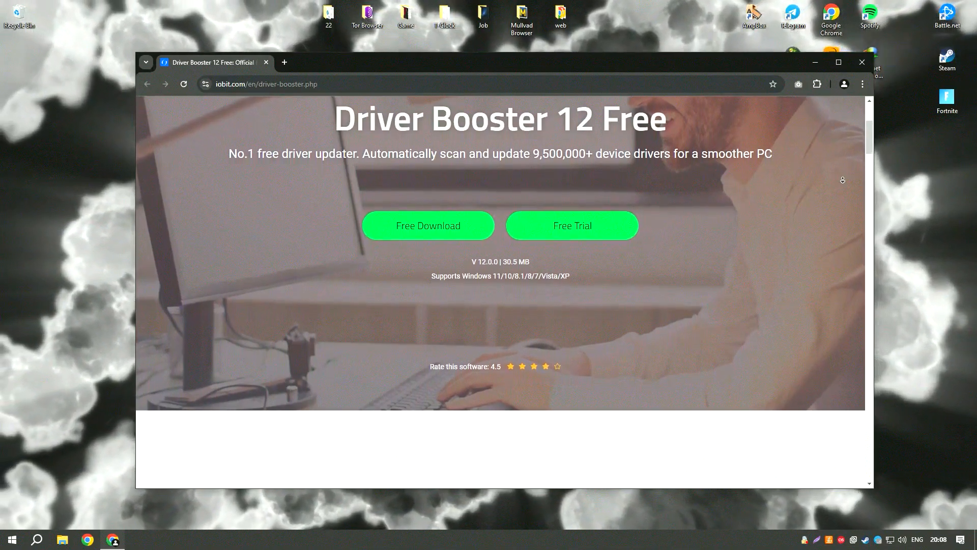
scroll(down, 3)
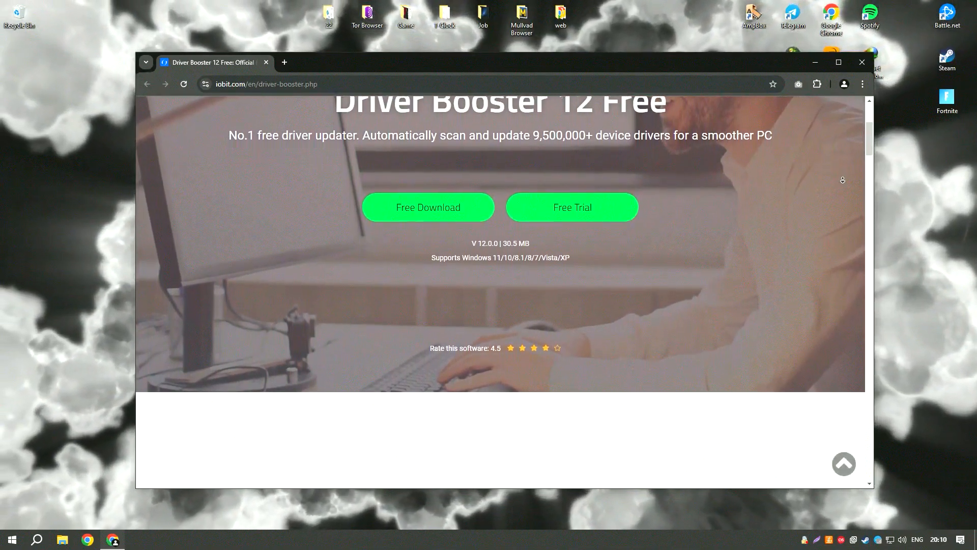
scroll(down, 3)
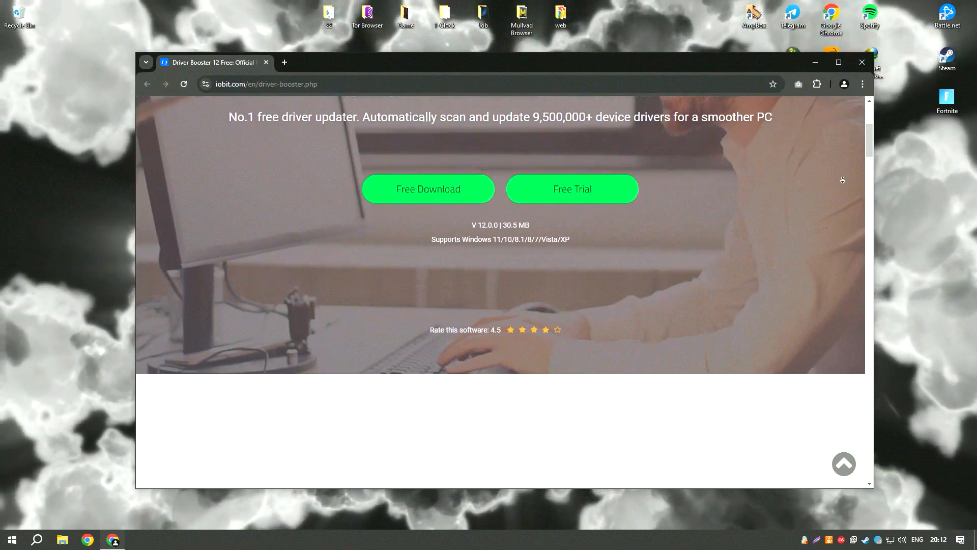
scroll(down, 3)
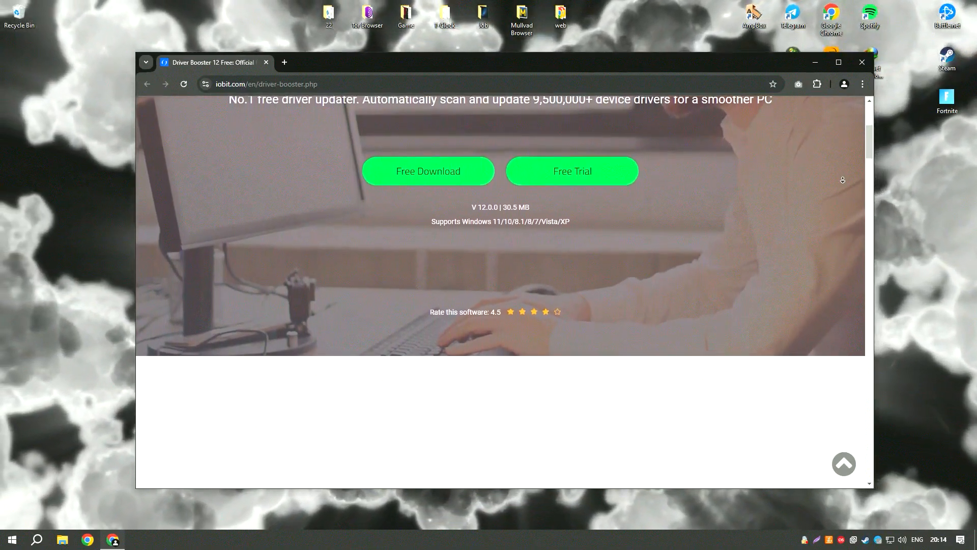
scroll(down, 3)
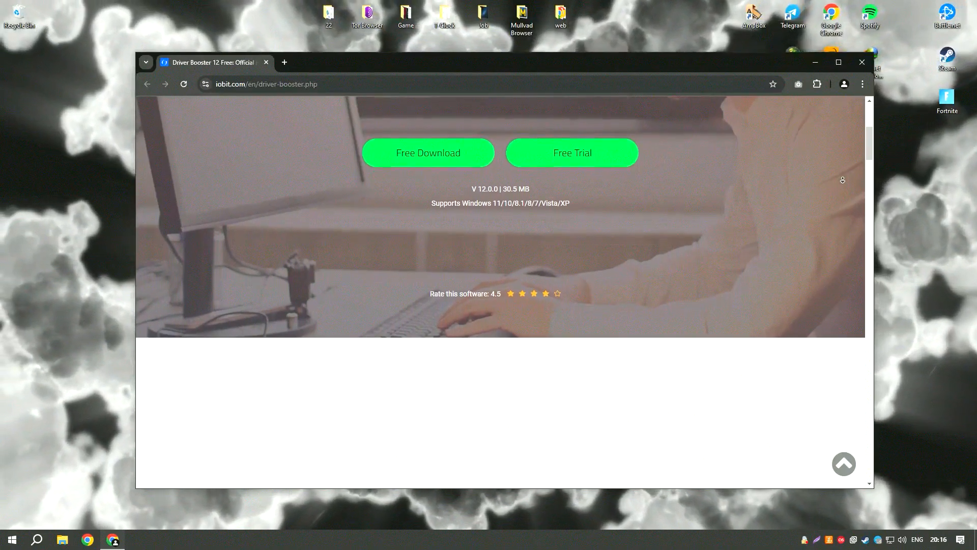
scroll(down, 3)
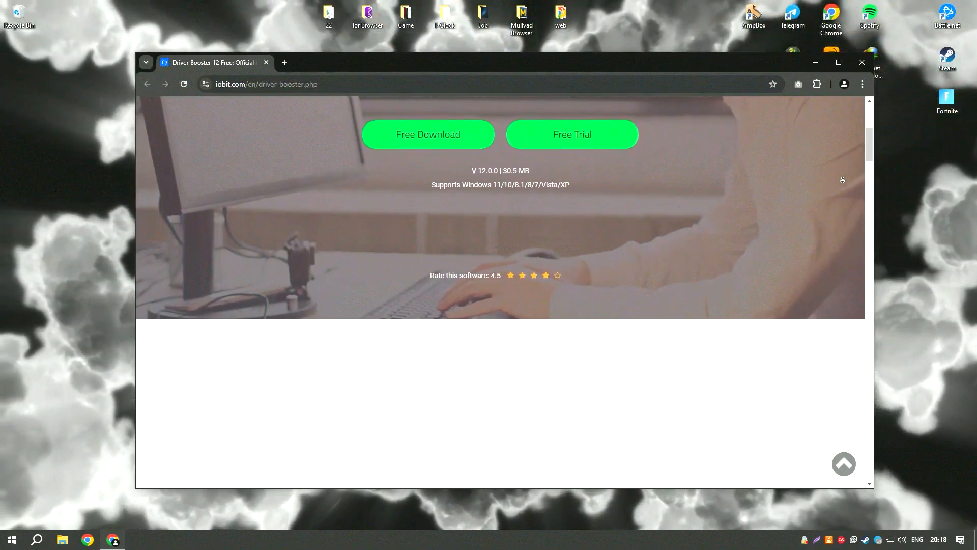
scroll(down, 3)
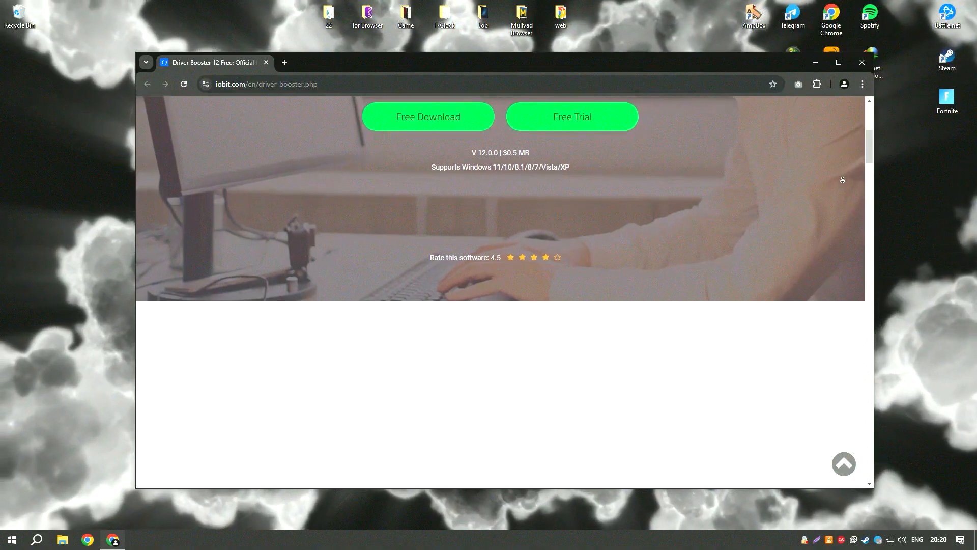
scroll(down, 3)
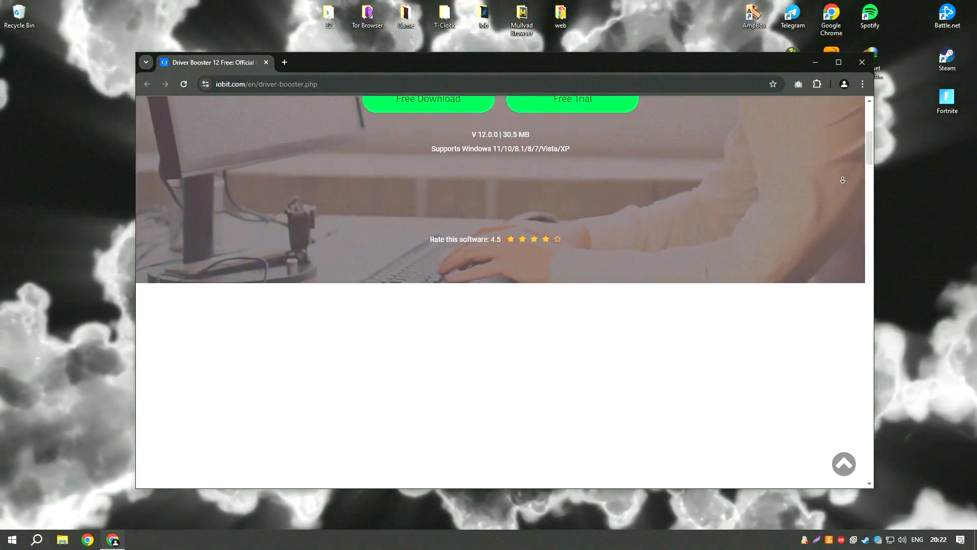
scroll(down, 3)
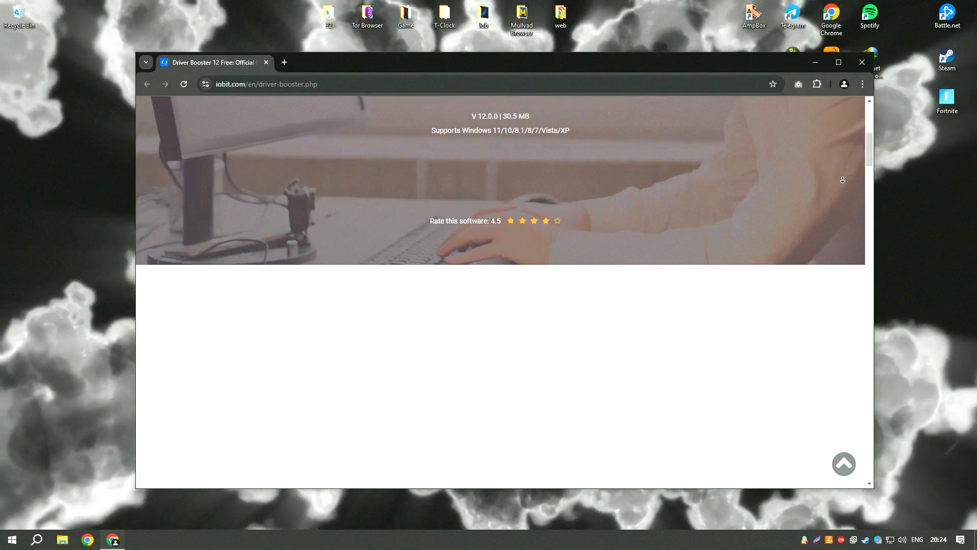
scroll(down, 3)
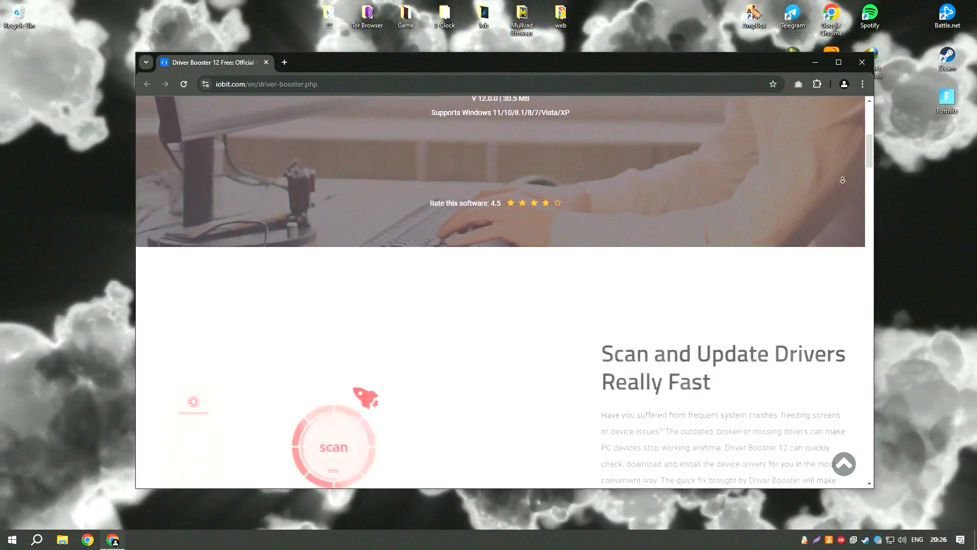
scroll(down, 3)
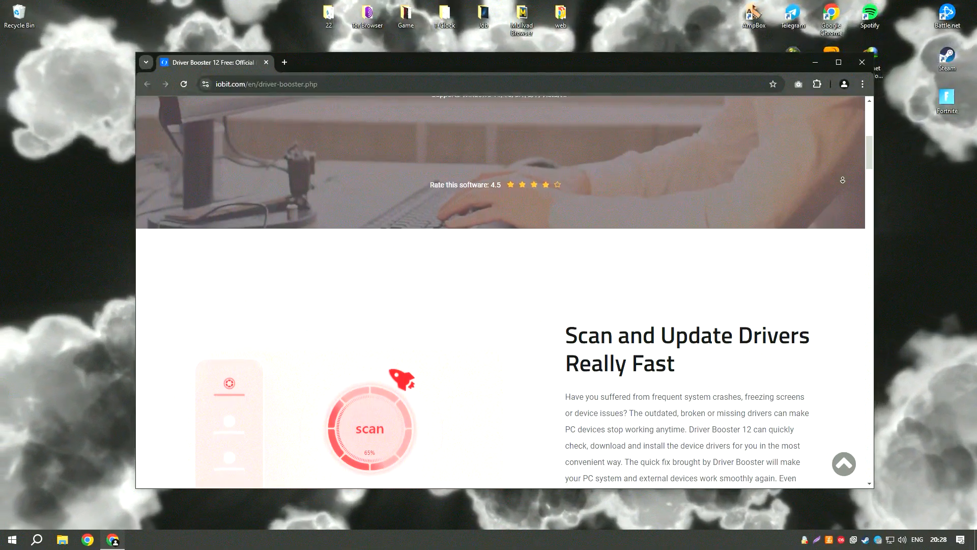
scroll(down, 3)
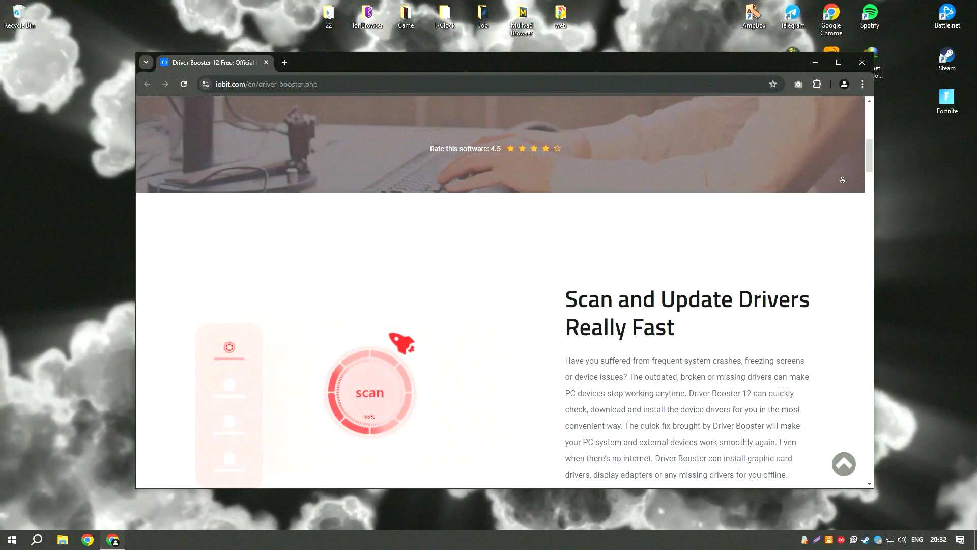
scroll(down, 3)
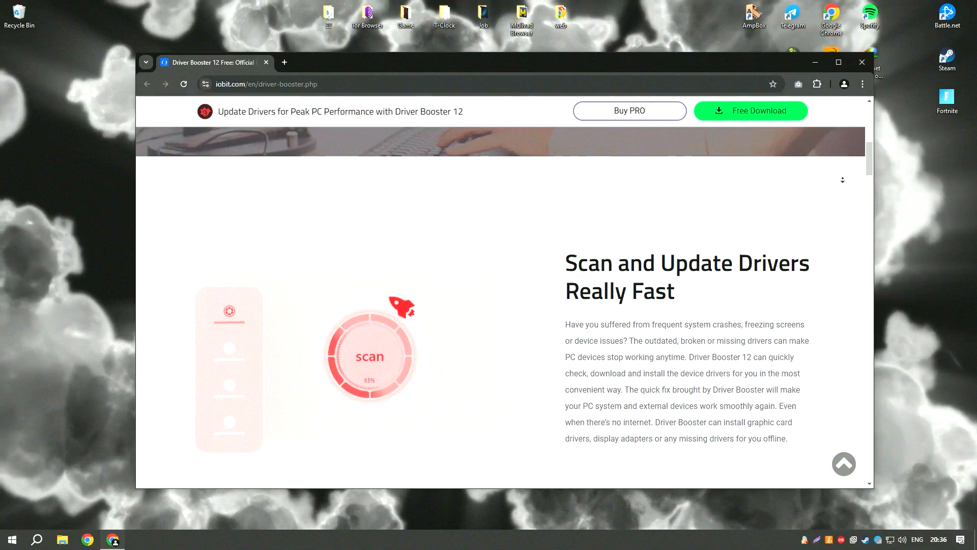
scroll(down, 3)
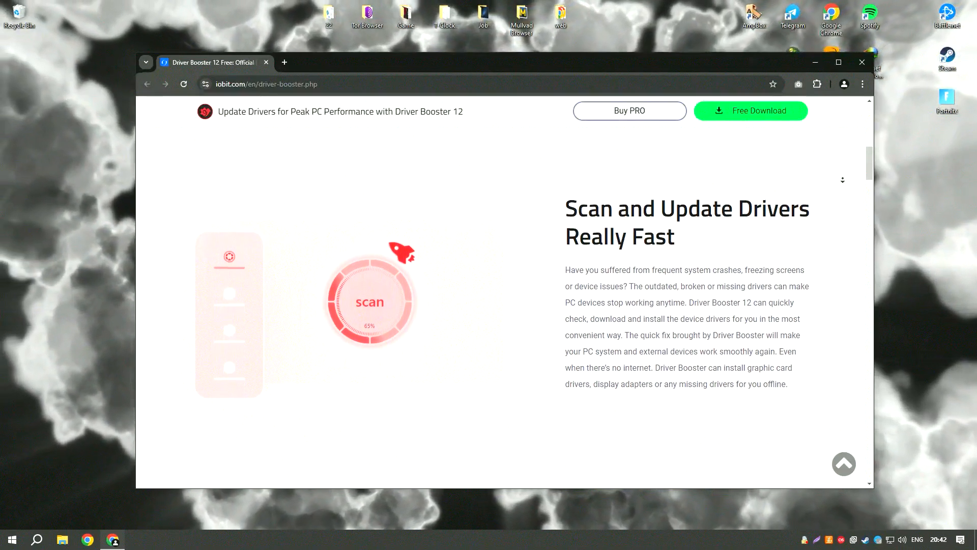
scroll(down, 3)
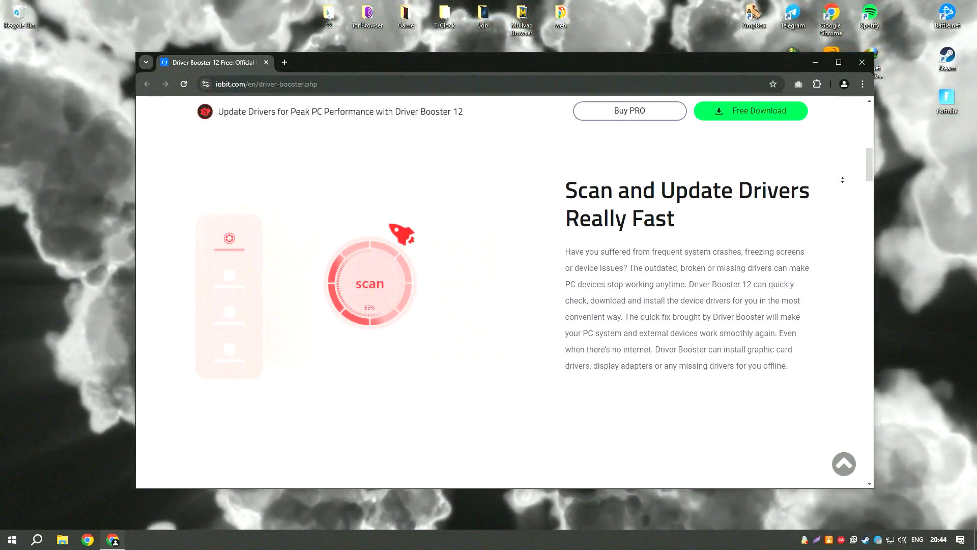
scroll(down, 3)
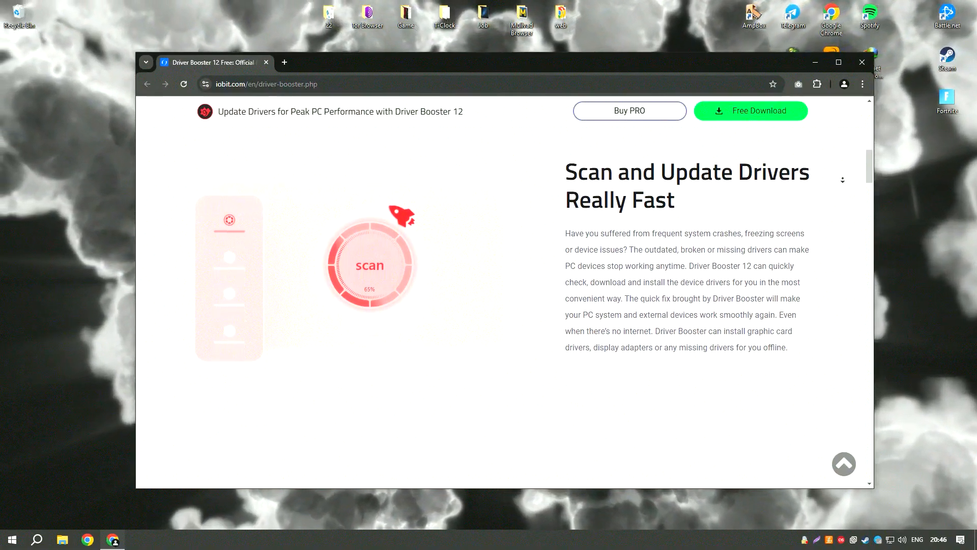
scroll(down, 3)
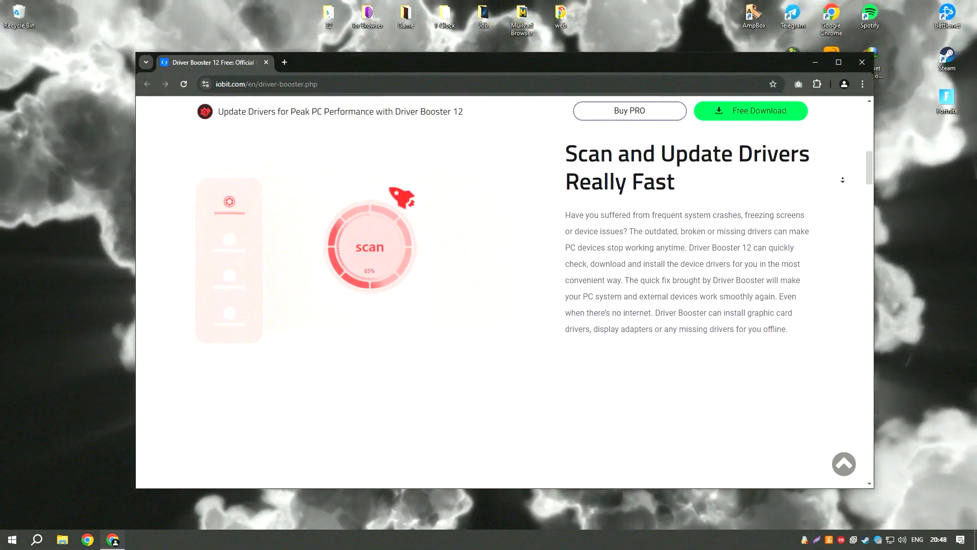
scroll(down, 3)
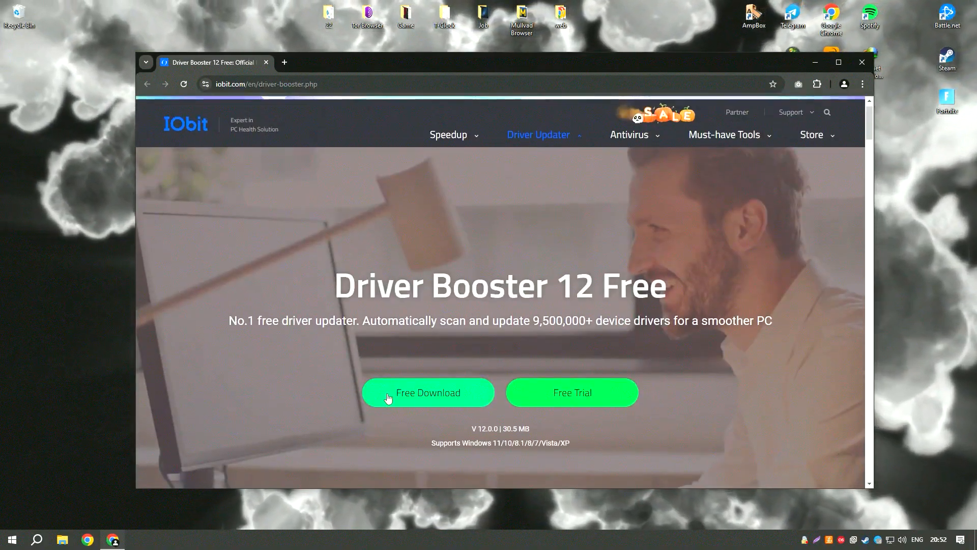
mouse_move(437, 400)
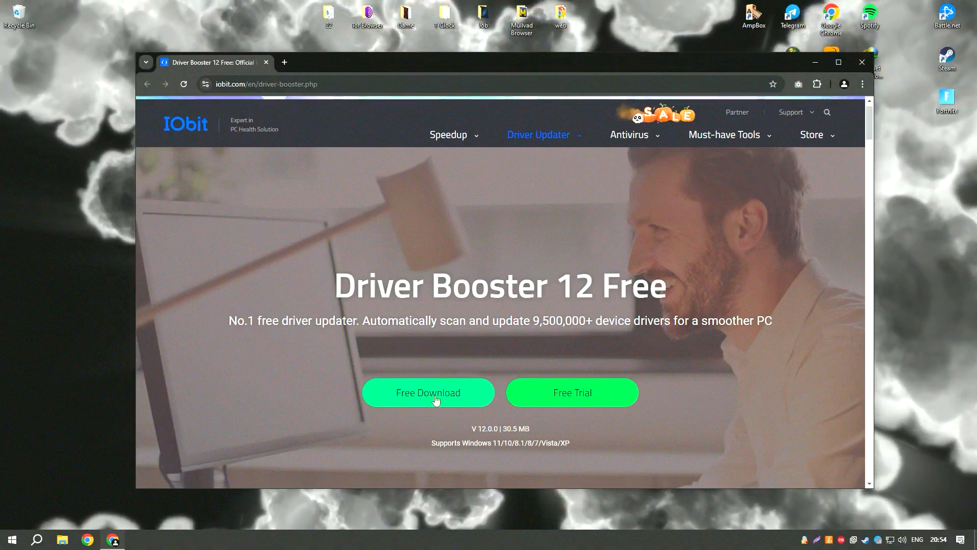
mouse_move(531, 362)
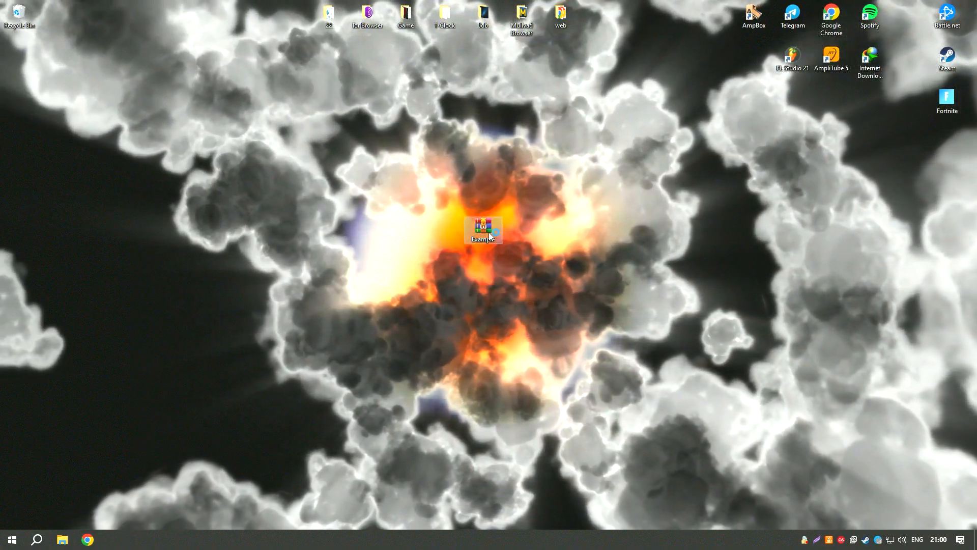
Extract the password-protected Example.rar to the desktop and open the resulting Installer folder.
double_click(483, 228)
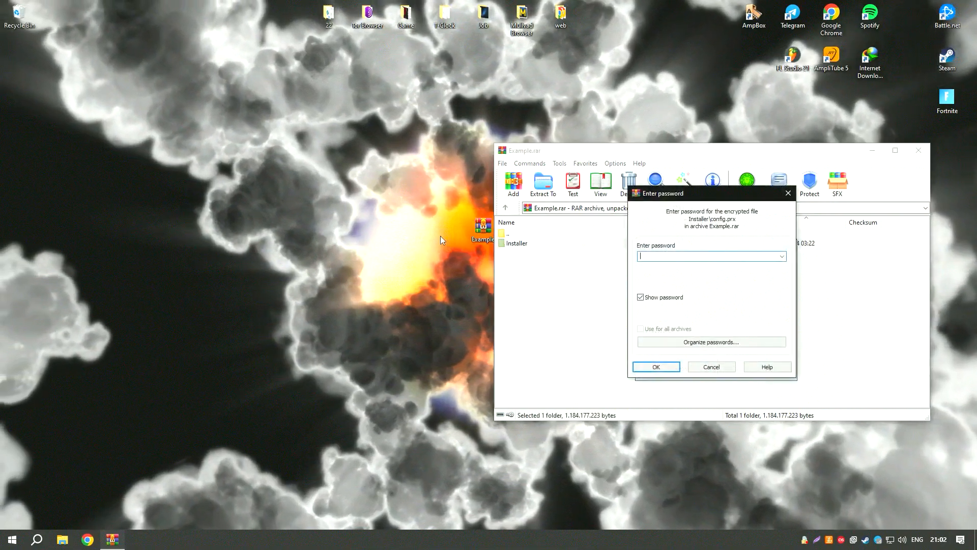
click(655, 367)
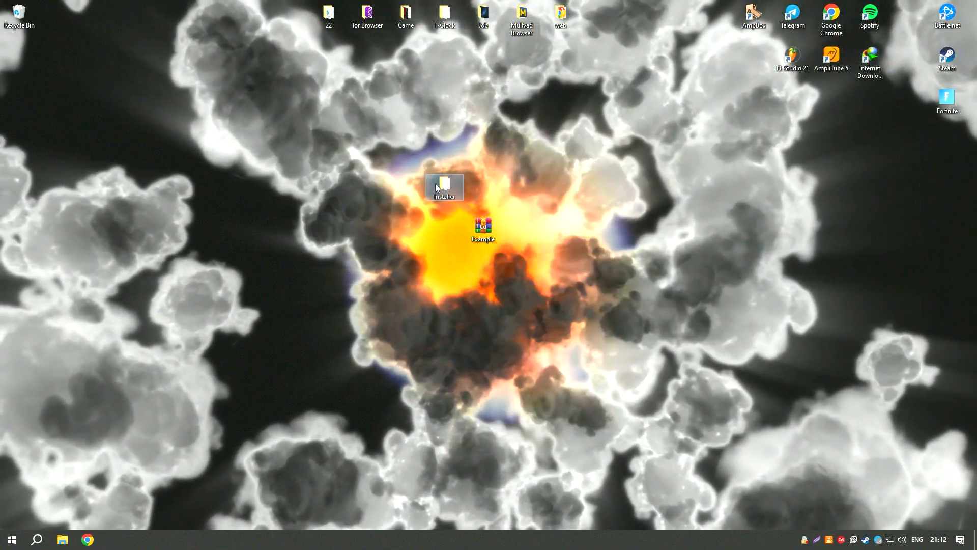
double_click(444, 187)
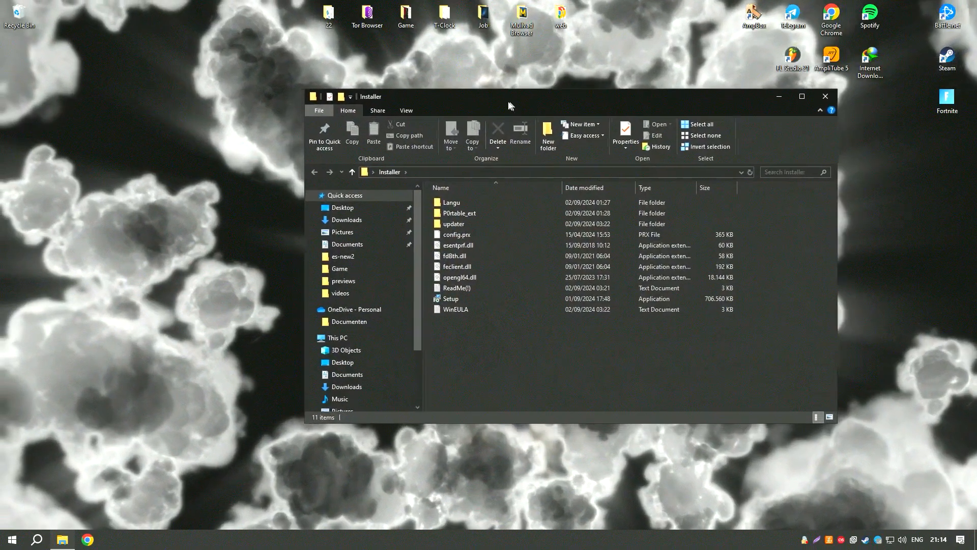
Run Setup, pick language 1 (English) in the console, and start activation.
double_click(450, 298)
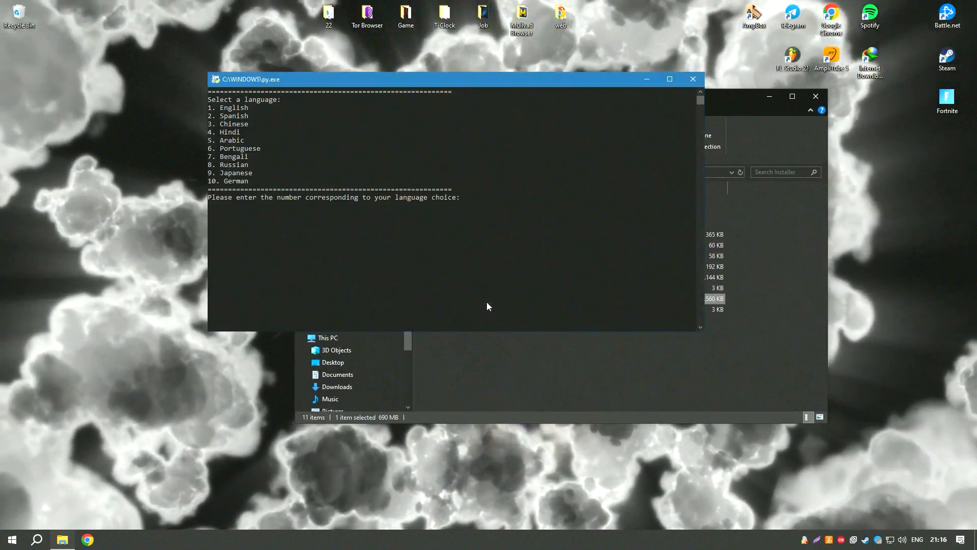
text(1)
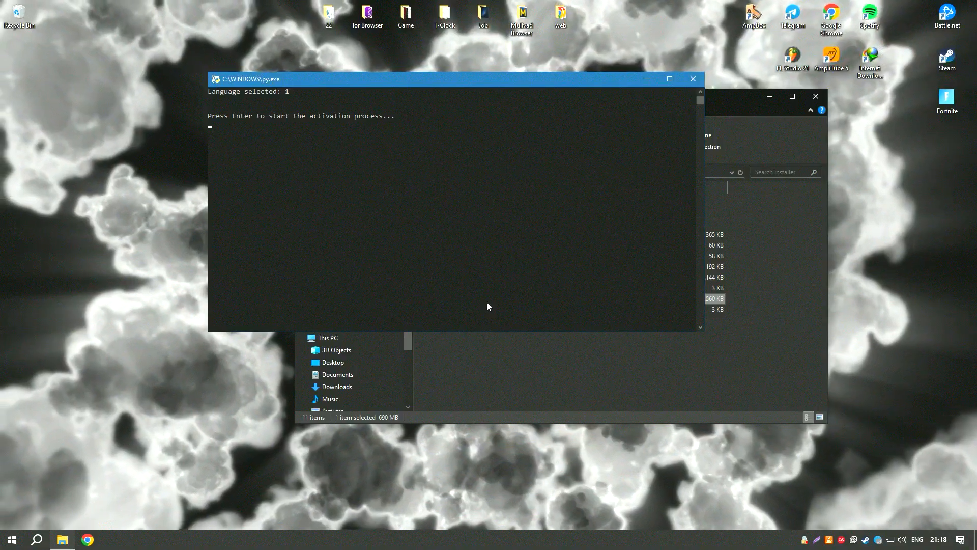
key(enter)
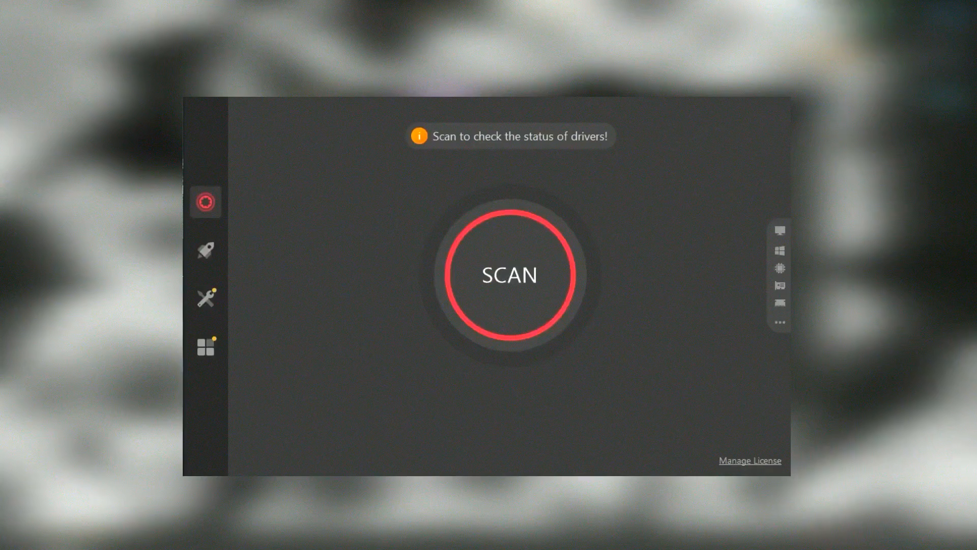
Scan for drivers (32 outdated, 5 game drivers), then open the Game Boost panel.
click(509, 275)
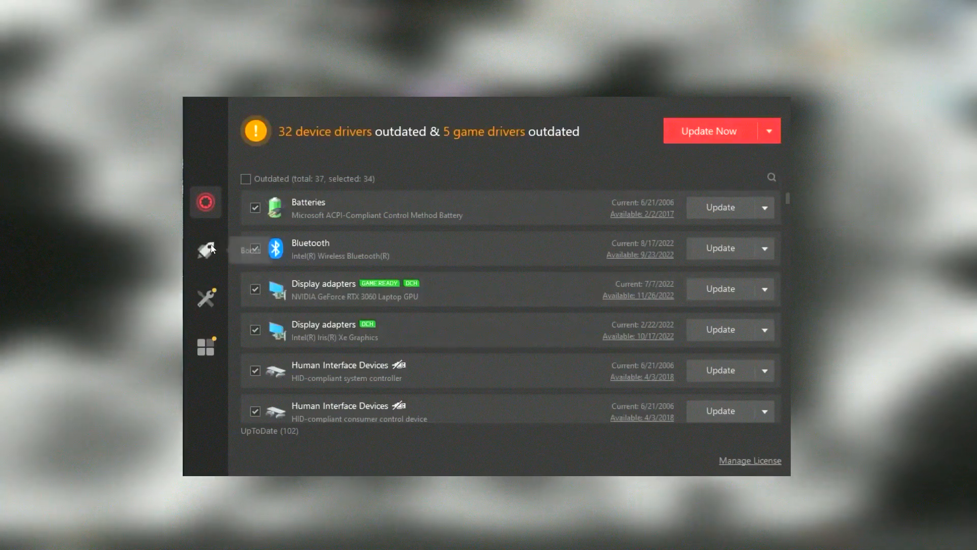
click(206, 249)
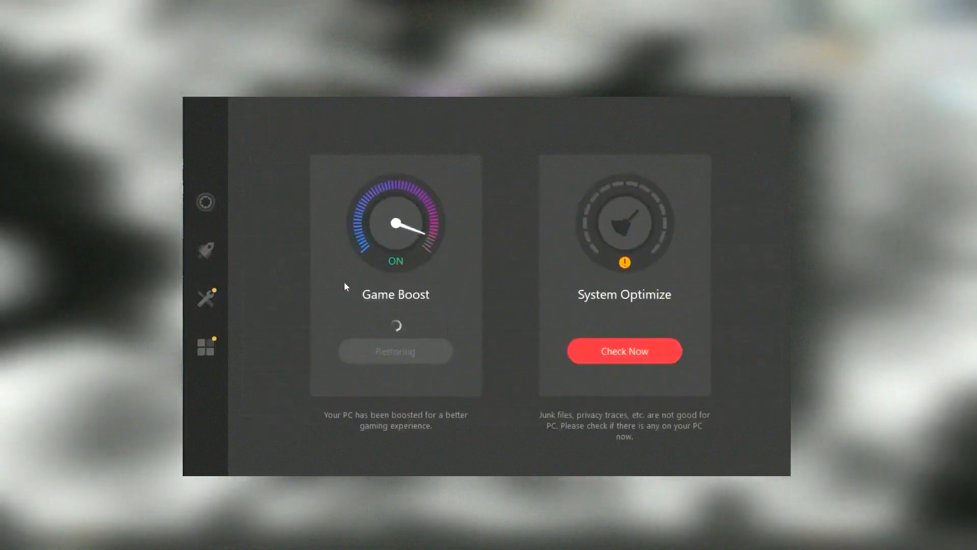